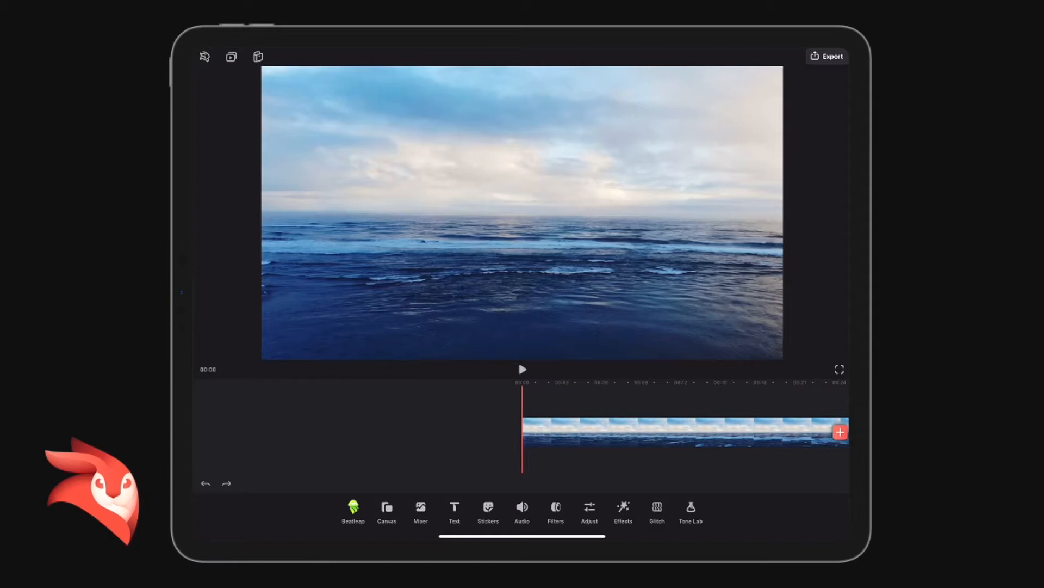
Select the ocean clip and duplicate it on the timeline.
{"action": "left_click", "coordinate": [674, 431]}
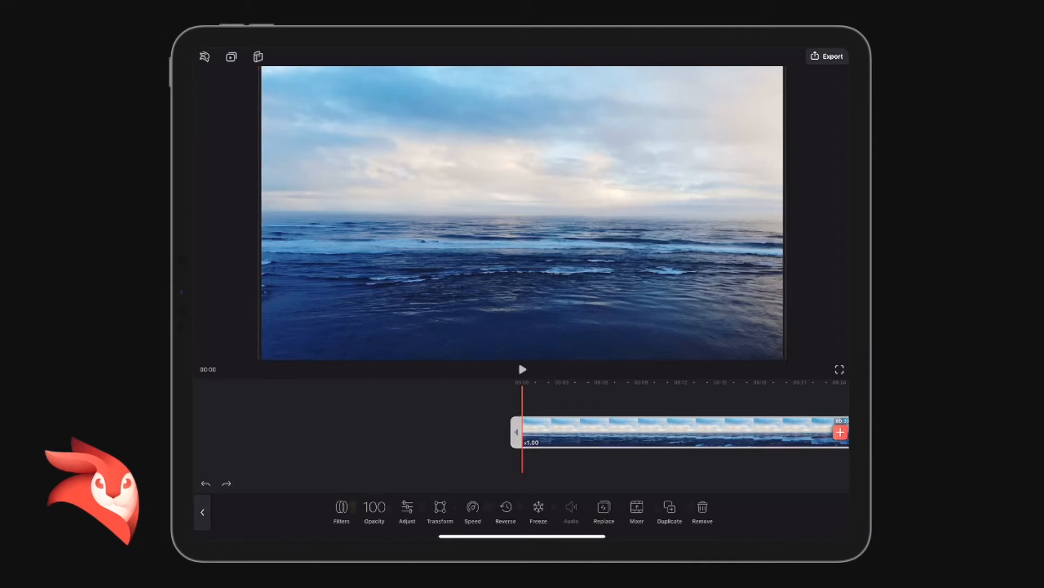
{"action": "left_click", "coordinate": [204, 511]}
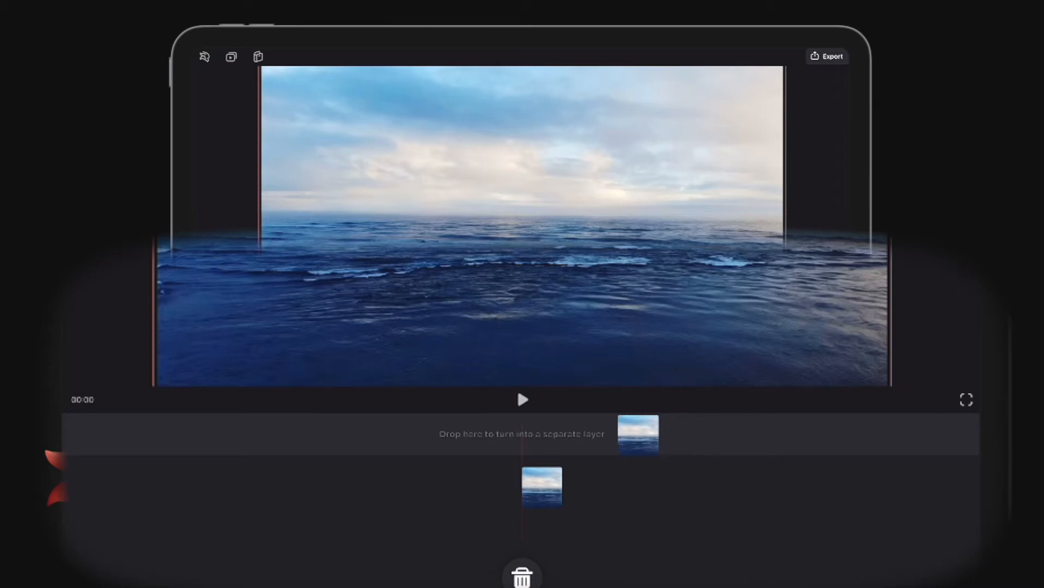
Drag the duplicate onto its own layer above the original ocean clip and select it.
{"action": "left_click_drag", "start_coordinate": [637, 436], "coordinate": [553, 456]}
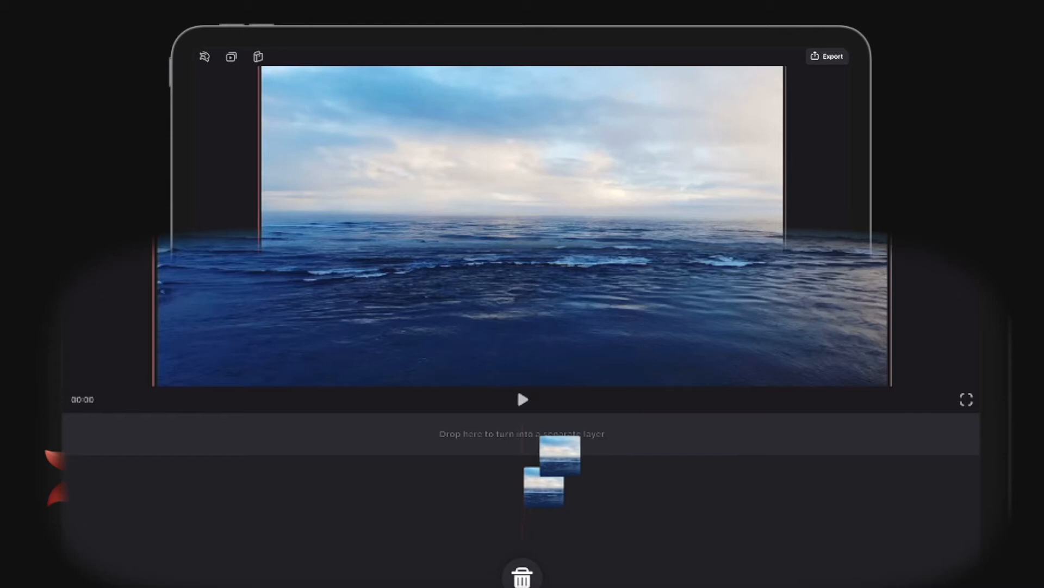
{"action": "left_click_drag", "start_coordinate": [562, 459], "coordinate": [578, 433]}
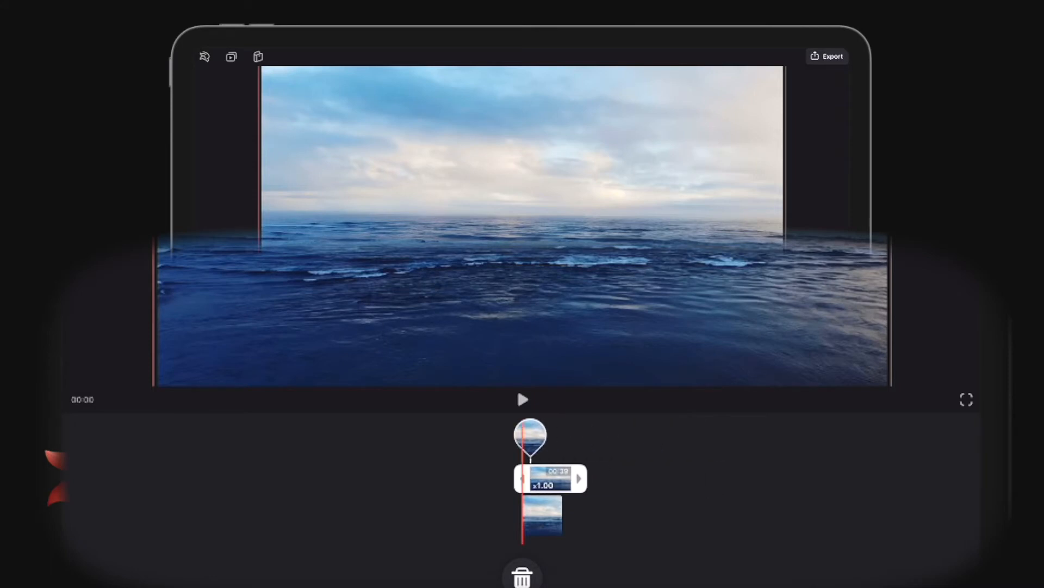
{"action": "left_click", "coordinate": [547, 480]}
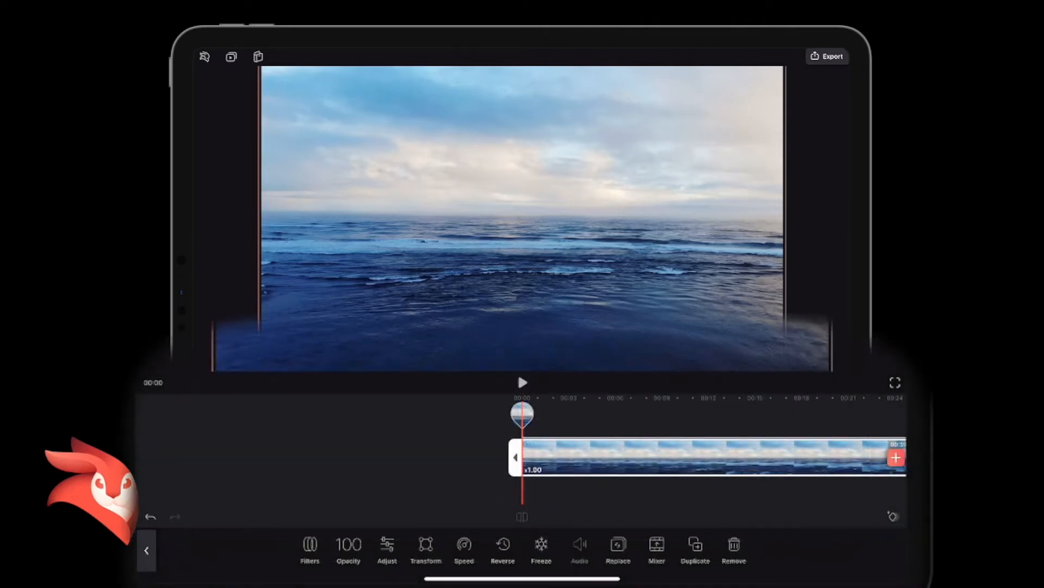
Peek at Adjust, back out, and bring up the Mask shapes for the top ocean layer.
{"action": "left_click", "coordinate": [387, 546]}
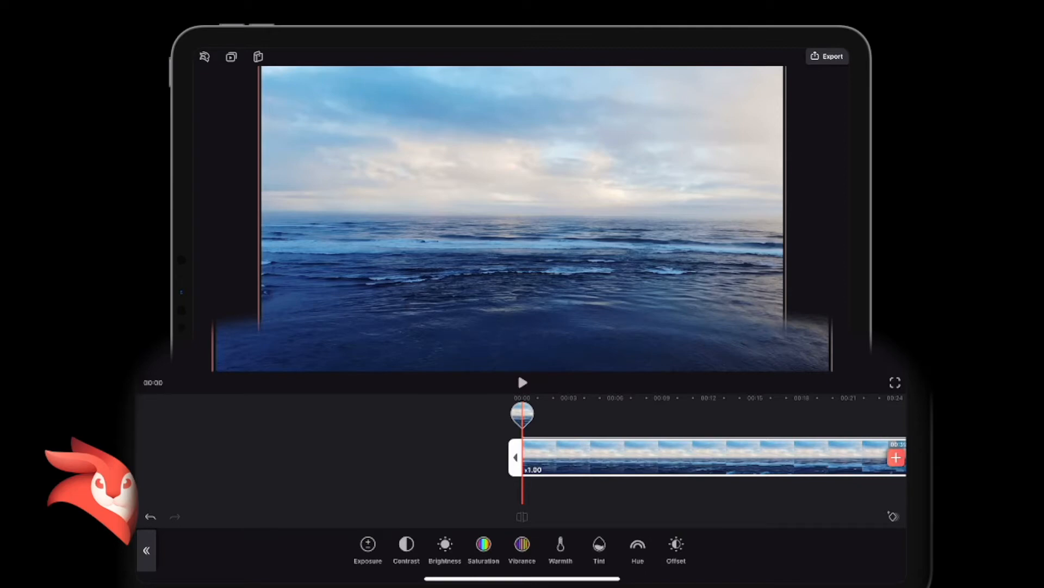
{"action": "left_click", "coordinate": [484, 543]}
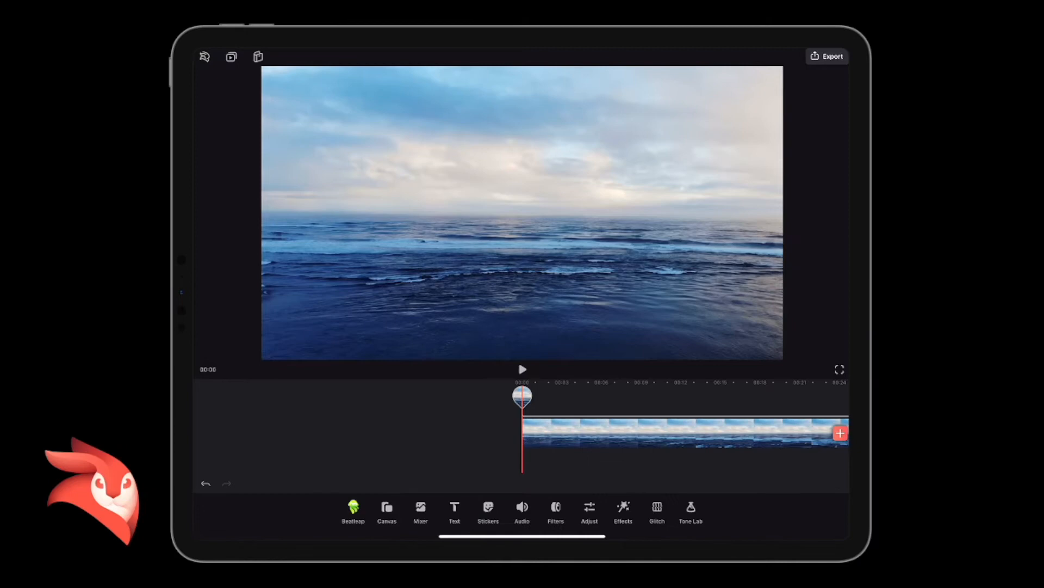
{"action": "left_click", "coordinate": [662, 437]}
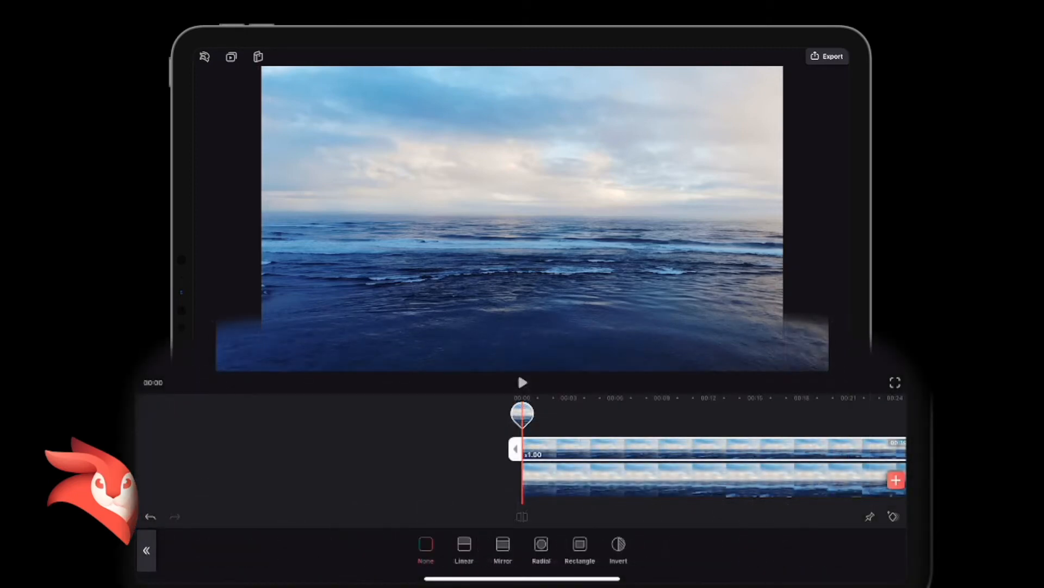
Apply a Linear mask to the top layer and align its split line with the horizon.
{"action": "left_click", "coordinate": [463, 545]}
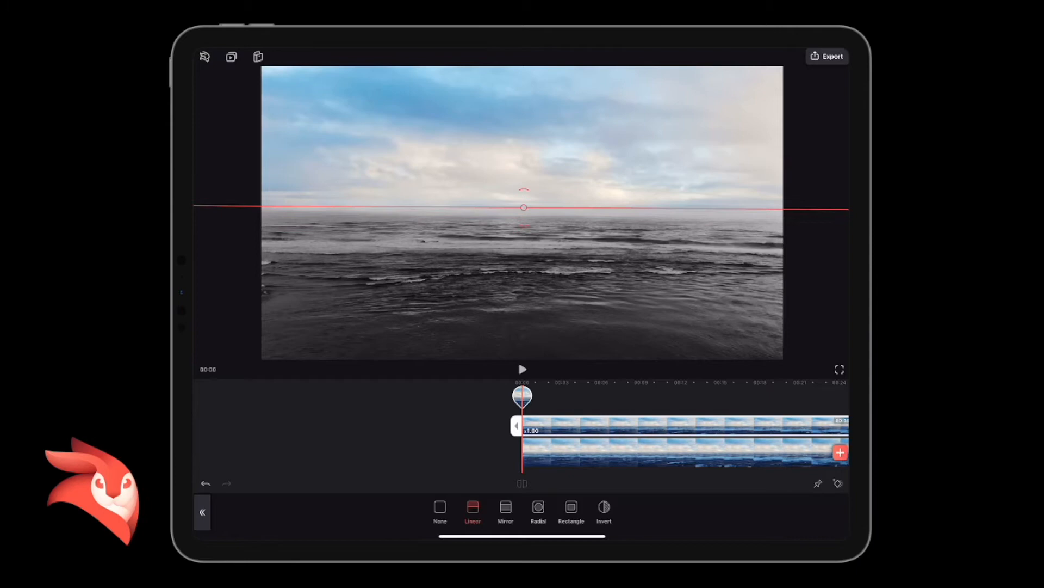
{"action": "left_click_drag", "start_coordinate": [524, 207], "coordinate": [523, 231]}
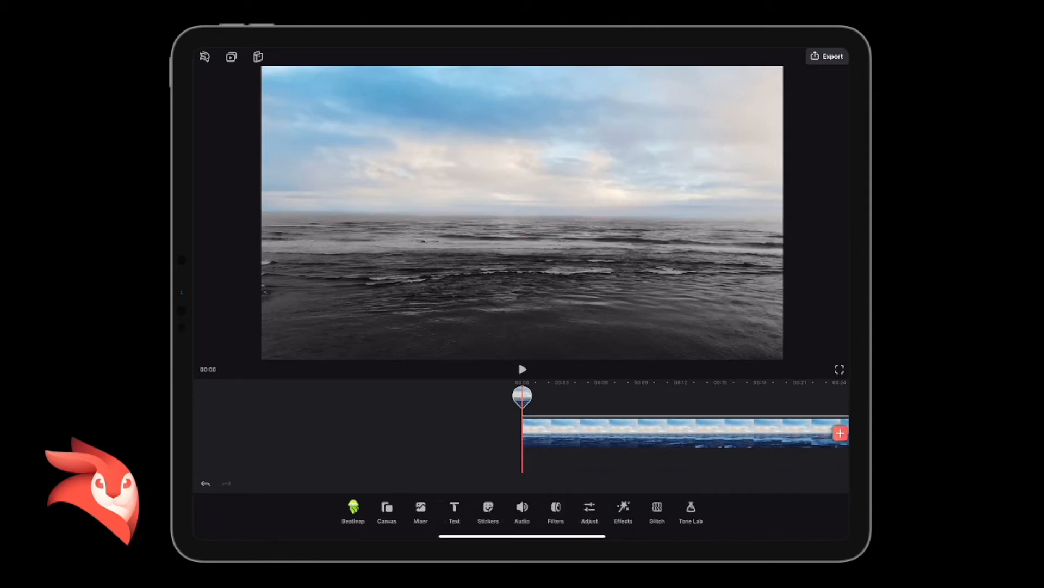
Finish the mask and return the base clip's Saturation to 0 so the sea is blue.
{"action": "left_click", "coordinate": [522, 369]}
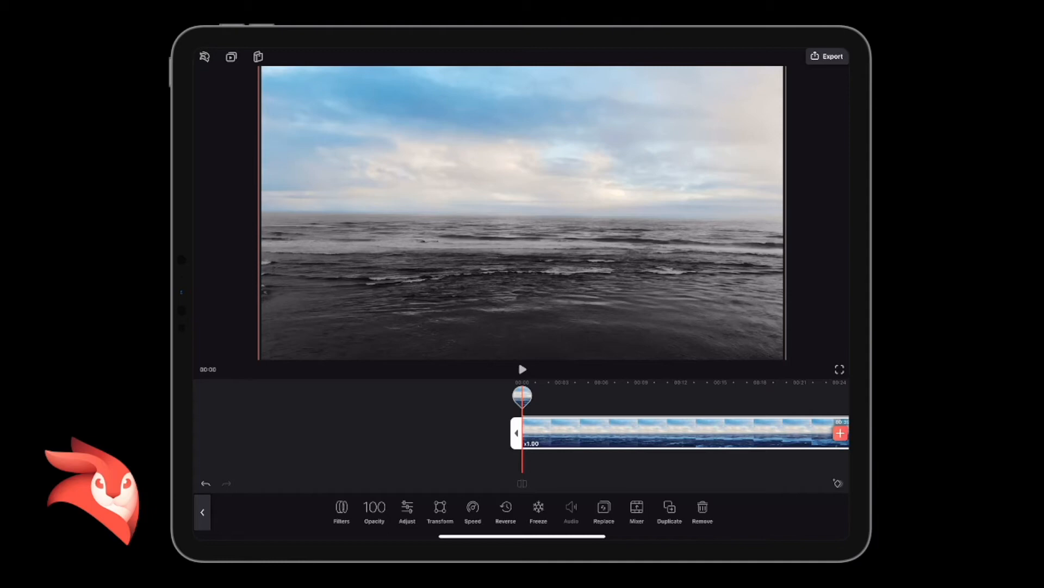
{"action": "left_click", "coordinate": [406, 508]}
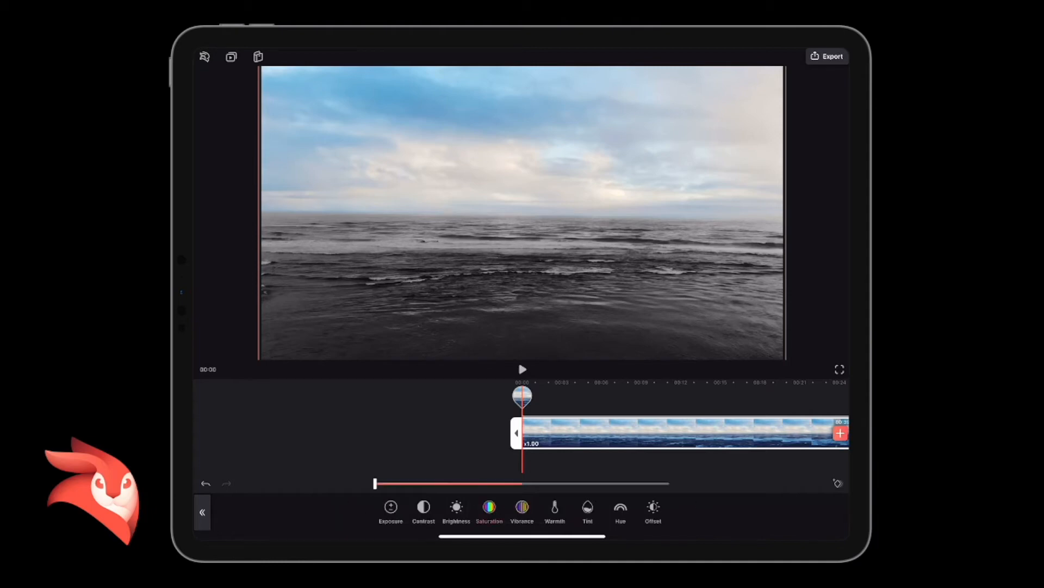
{"action": "left_click_drag", "start_coordinate": [375, 484], "coordinate": [521, 484]}
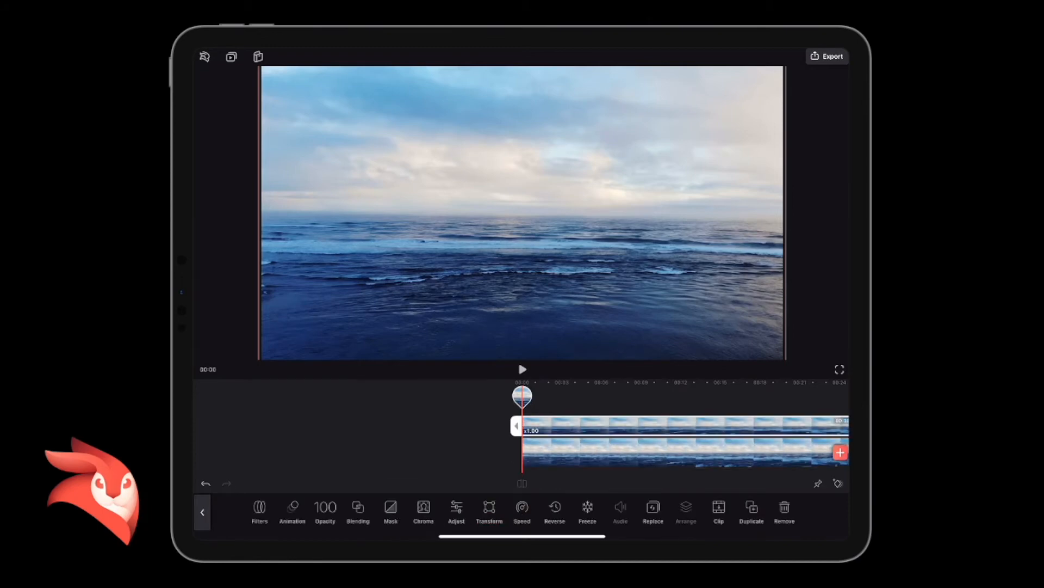
Try the top layer's Saturation up to 38, then reset it to 0.
{"action": "left_click", "coordinate": [456, 507]}
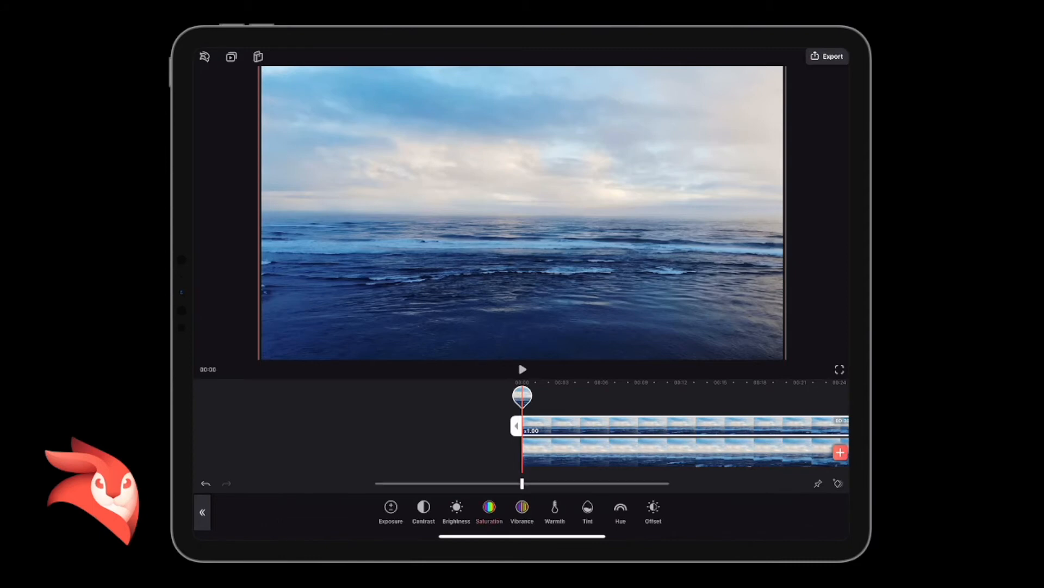
{"action": "left_click_drag", "start_coordinate": [522, 484], "coordinate": [499, 484]}
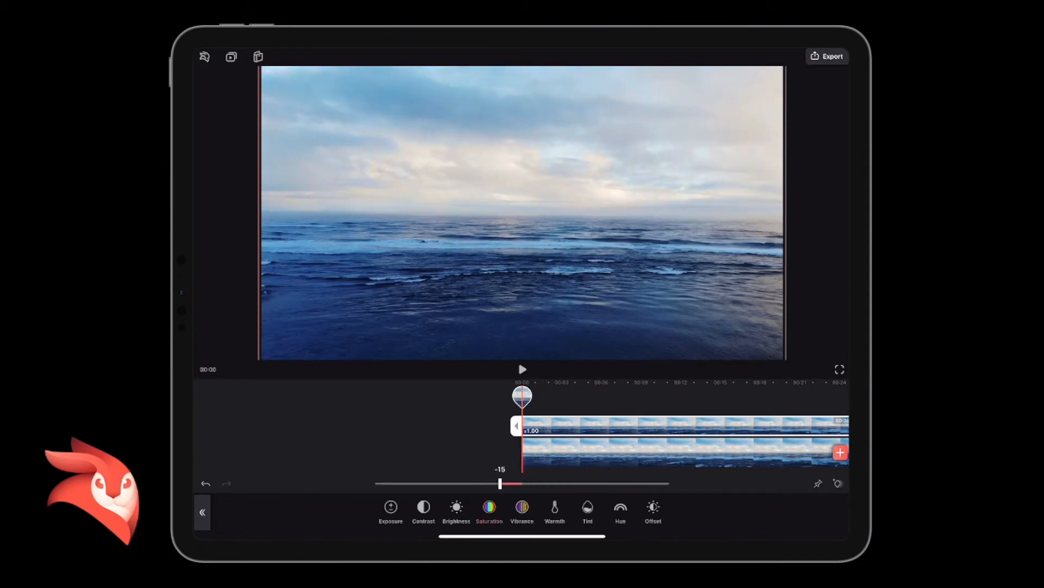
{"action": "left_click_drag", "start_coordinate": [499, 484], "coordinate": [578, 483]}
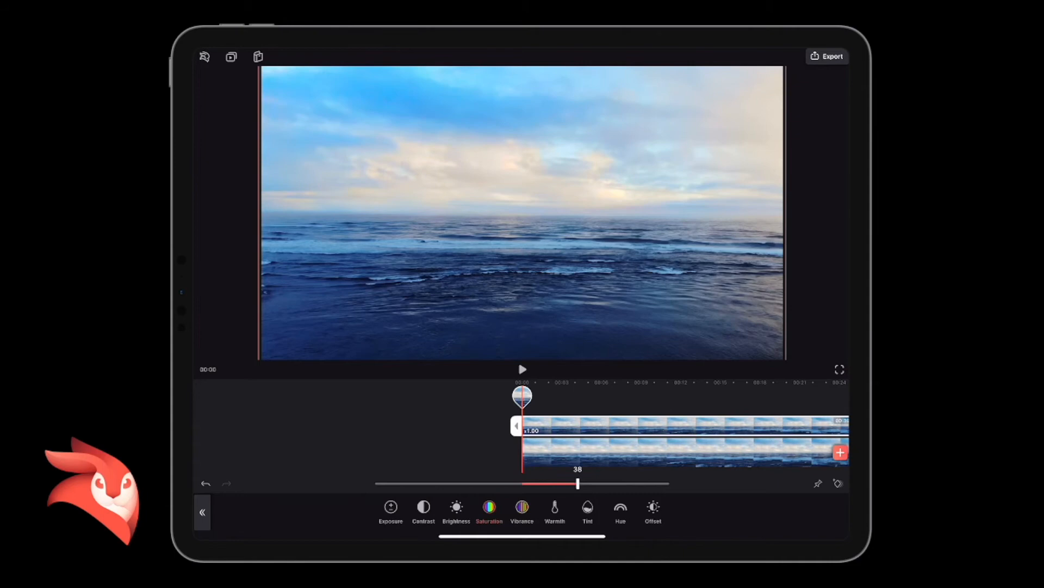
{"action": "left_click_drag", "start_coordinate": [578, 483], "coordinate": [516, 483]}
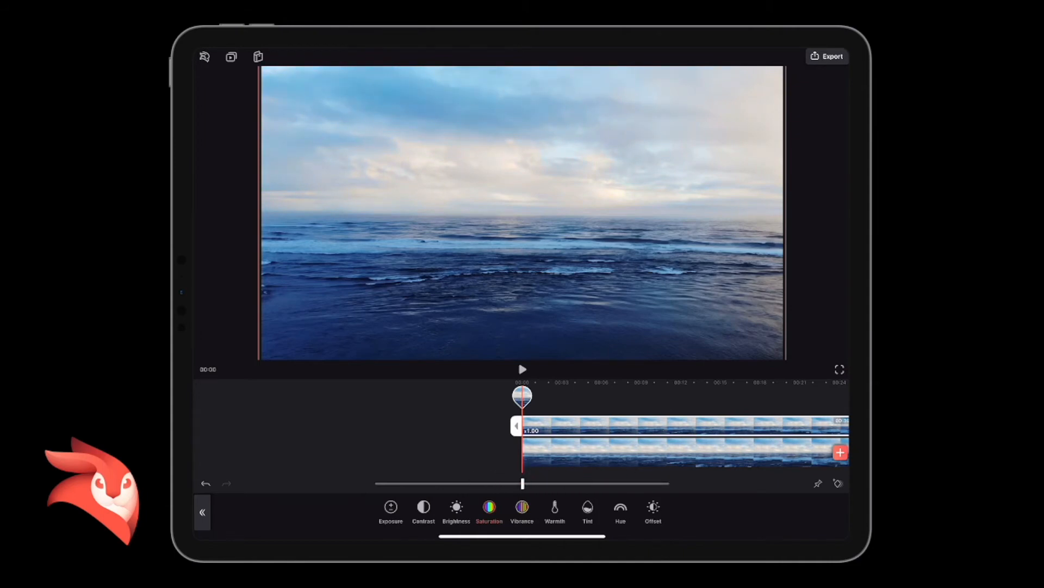
{"action": "left_click", "coordinate": [521, 507]}
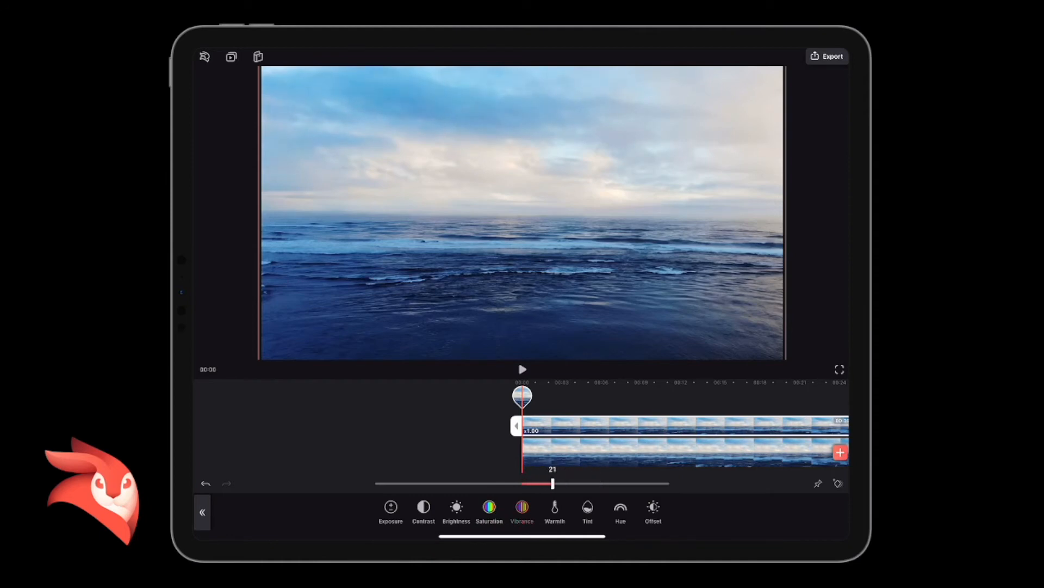
Raise the sky layer's Warmth to about 64 and fine-tune its colour toward pink.
{"action": "left_click", "coordinate": [554, 507]}
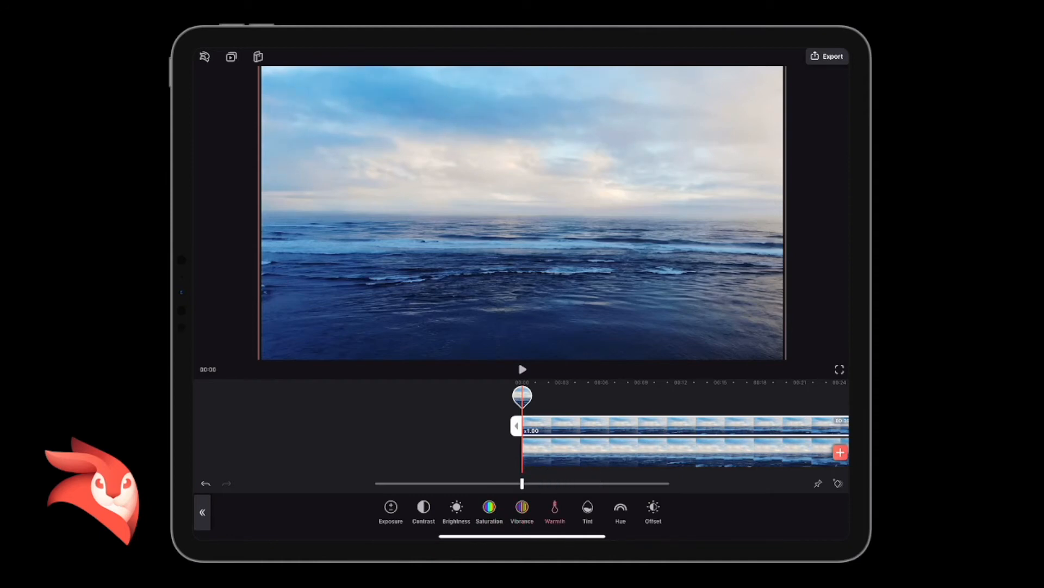
{"action": "left_click_drag", "start_coordinate": [523, 484], "coordinate": [554, 483]}
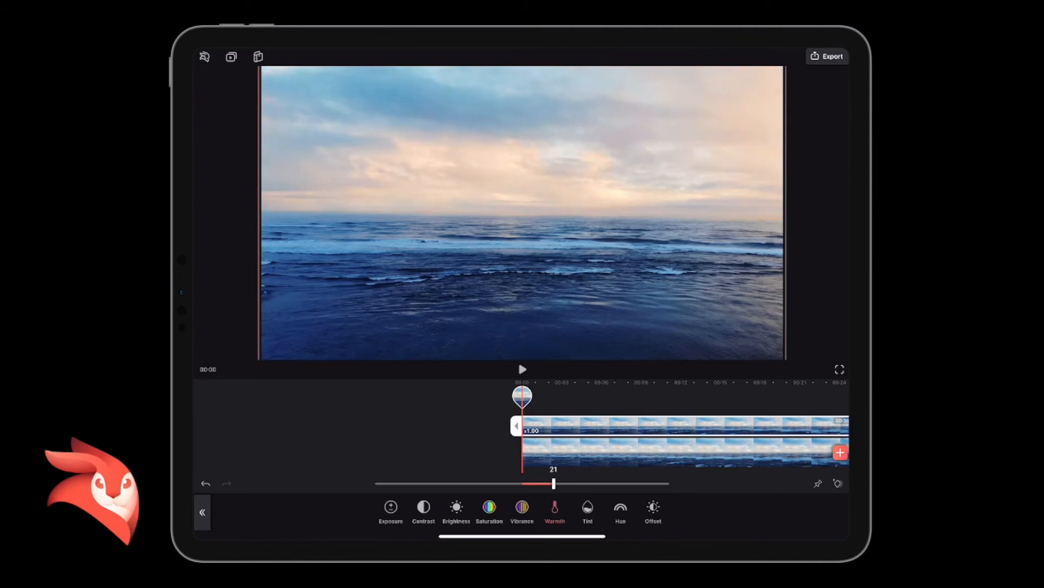
{"action": "left_click_drag", "start_coordinate": [553, 484], "coordinate": [571, 483]}
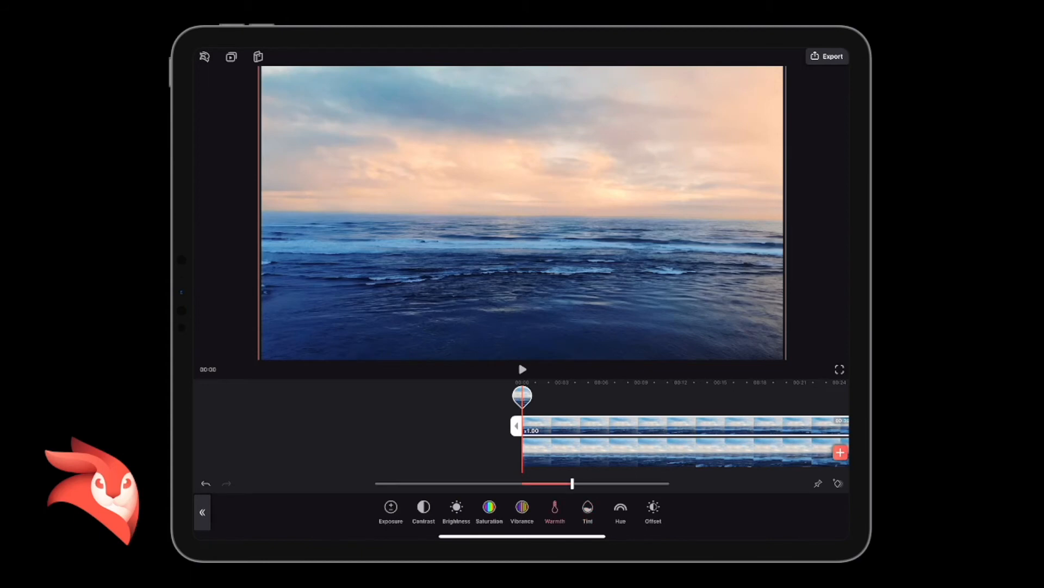
{"action": "left_click_drag", "start_coordinate": [572, 483], "coordinate": [615, 483]}
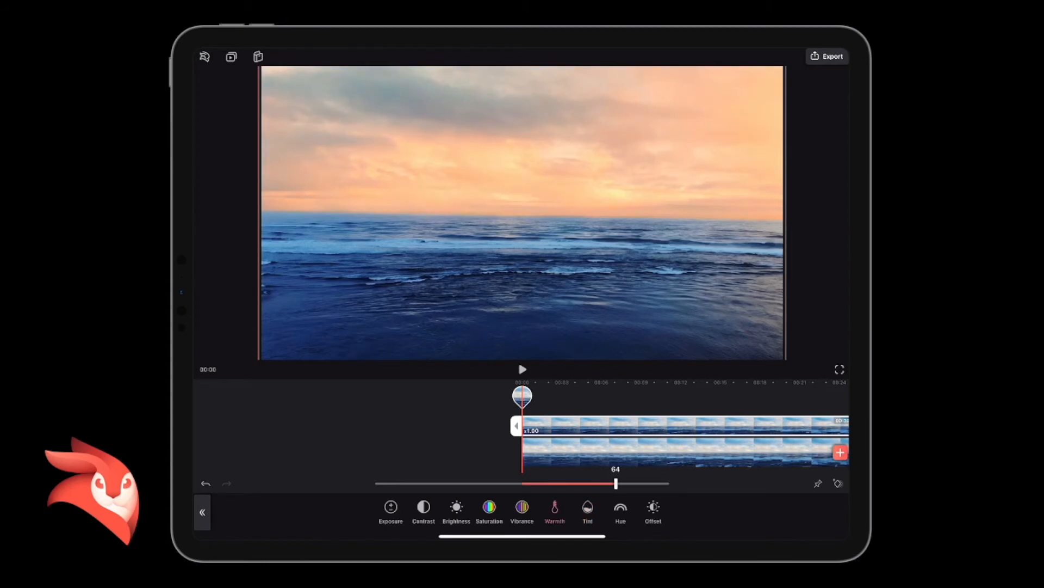
{"action": "left_click_drag", "start_coordinate": [615, 483], "coordinate": [574, 483]}
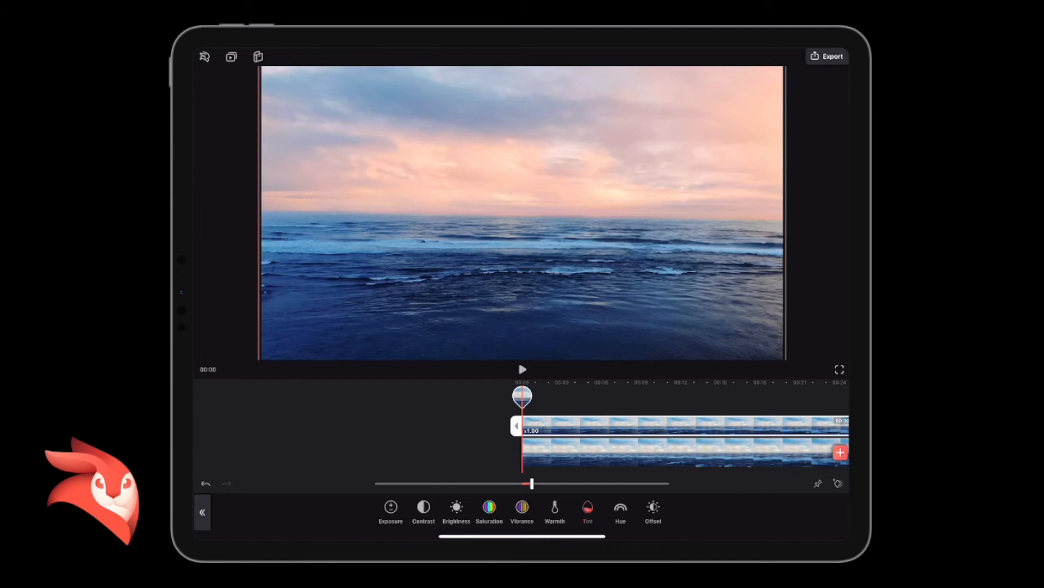
Shift the sky Hue to -143 for a vivid pink, then return it to 0.
{"action": "left_click", "coordinate": [620, 509]}
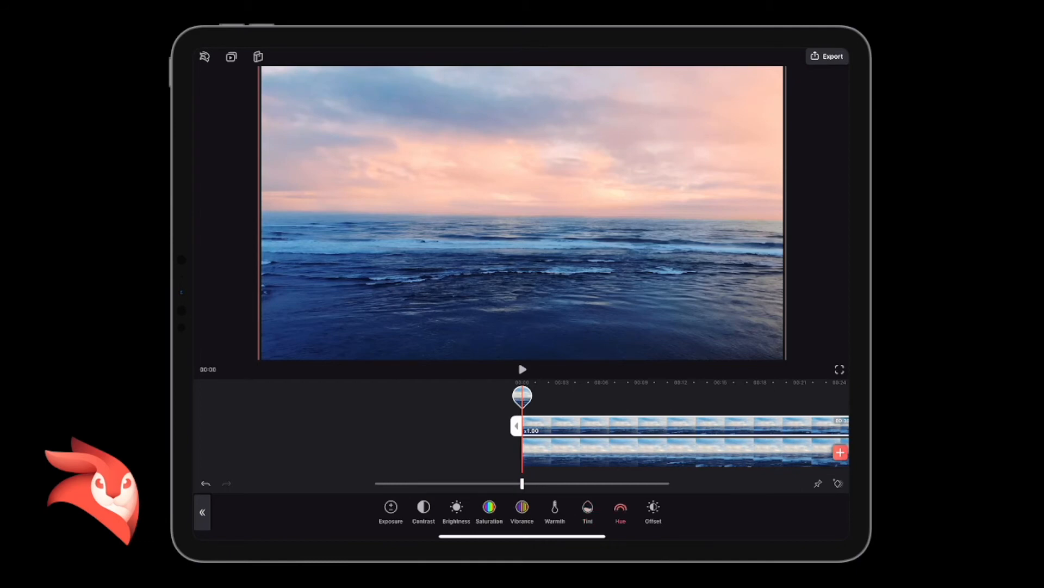
{"action": "left_click_drag", "start_coordinate": [522, 483], "coordinate": [405, 483]}
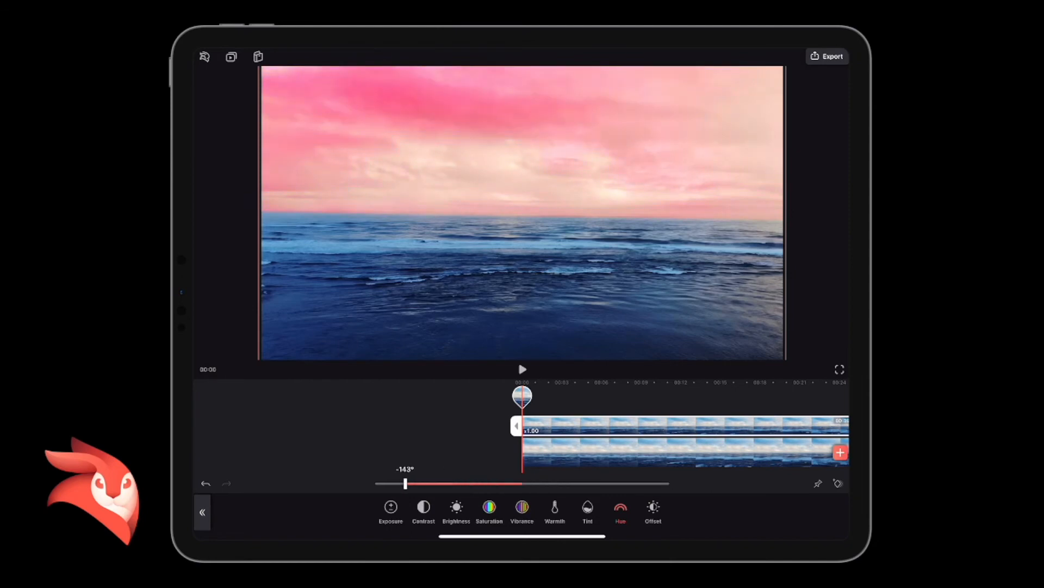
{"action": "left_click_drag", "start_coordinate": [404, 483], "coordinate": [523, 484]}
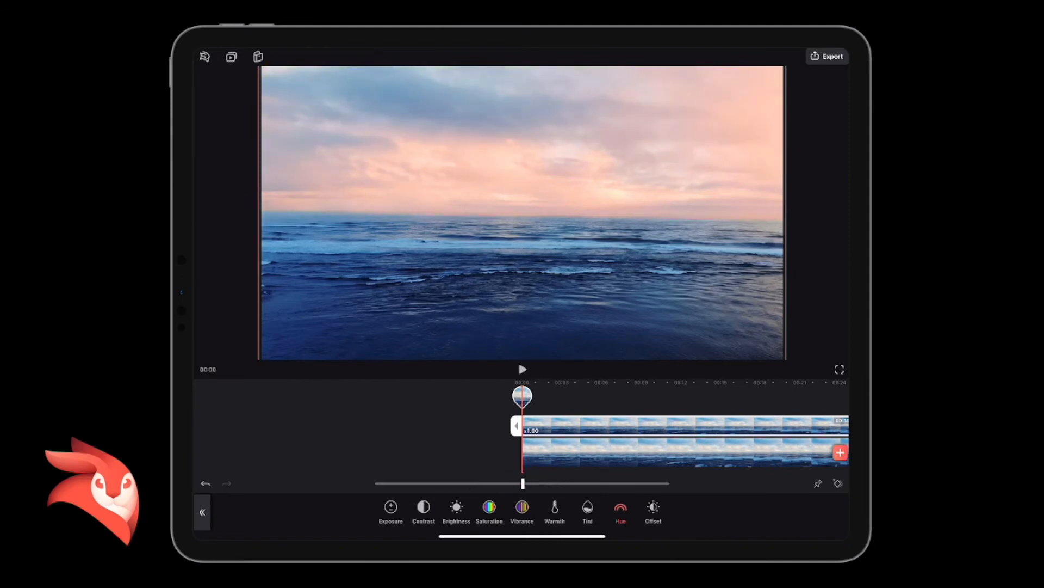
Lower the sky layer's Contrast to about -16 and nudge its Exposure slightly negative.
{"action": "left_click", "coordinate": [423, 509]}
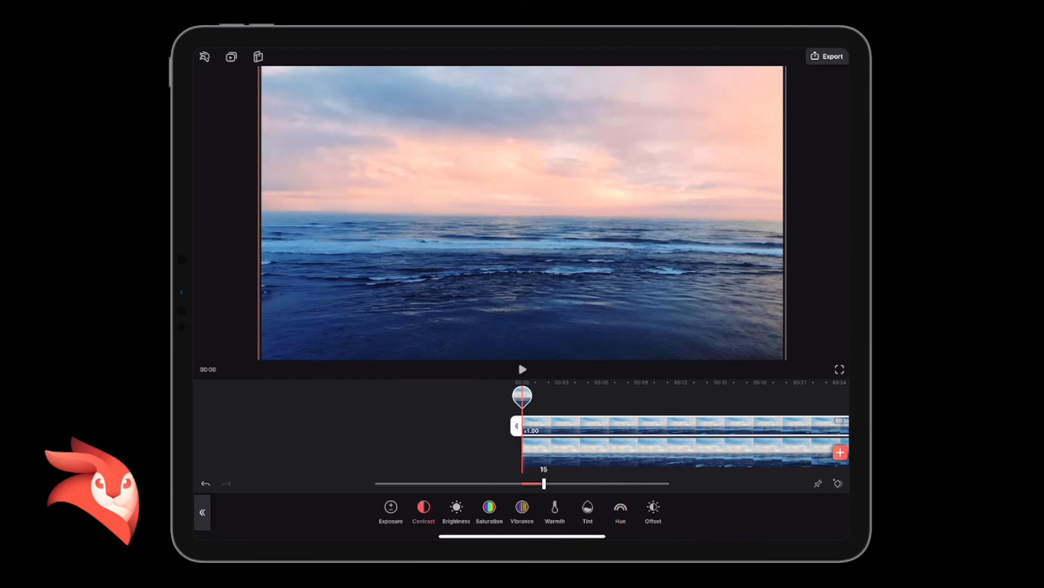
{"action": "left_click_drag", "start_coordinate": [544, 483], "coordinate": [506, 483]}
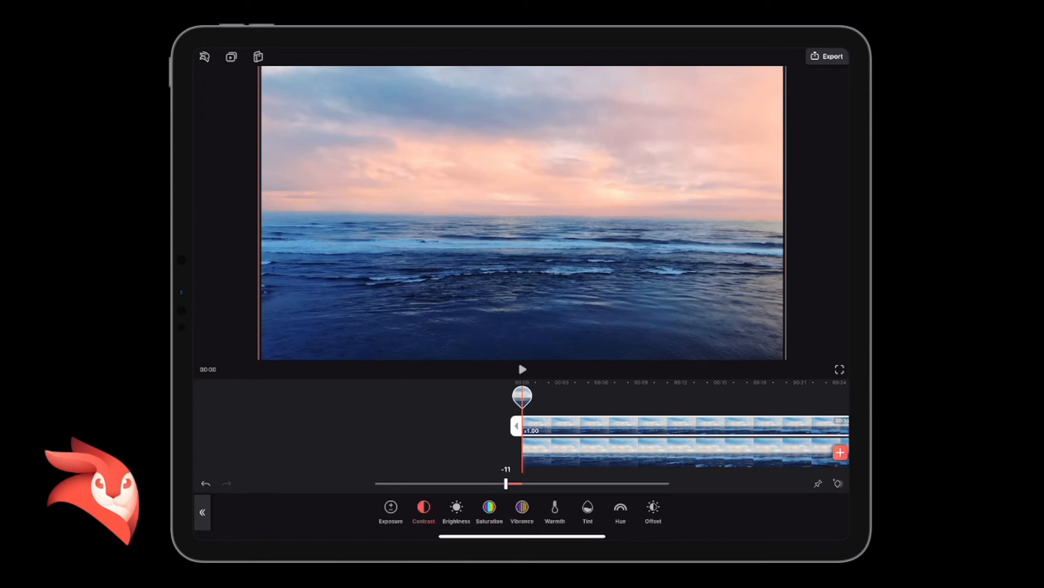
{"action": "left_click_drag", "start_coordinate": [505, 484], "coordinate": [499, 484]}
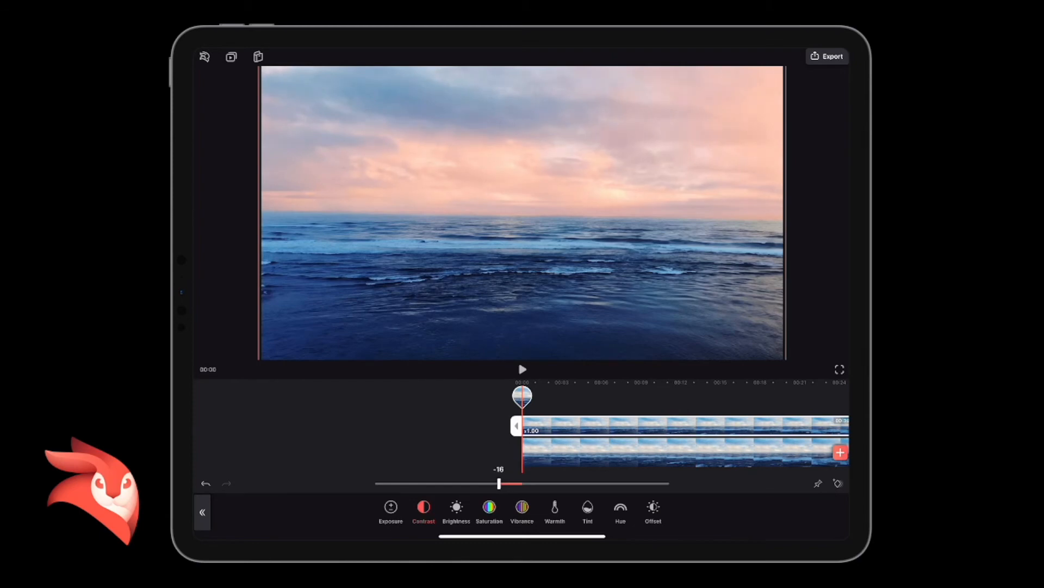
{"action": "left_click", "coordinate": [390, 509]}
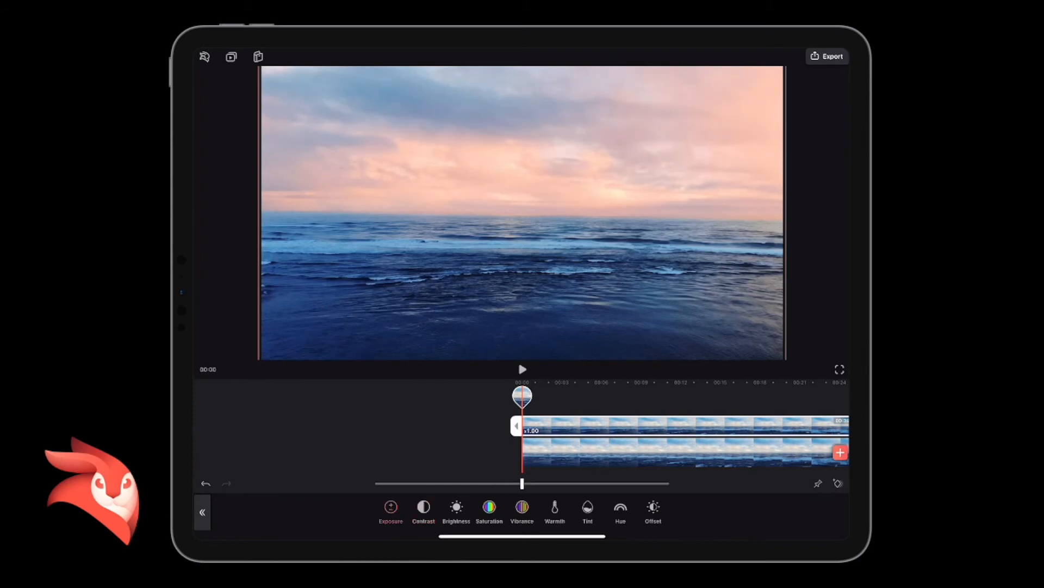
{"action": "left_click_drag", "start_coordinate": [522, 483], "coordinate": [514, 483]}
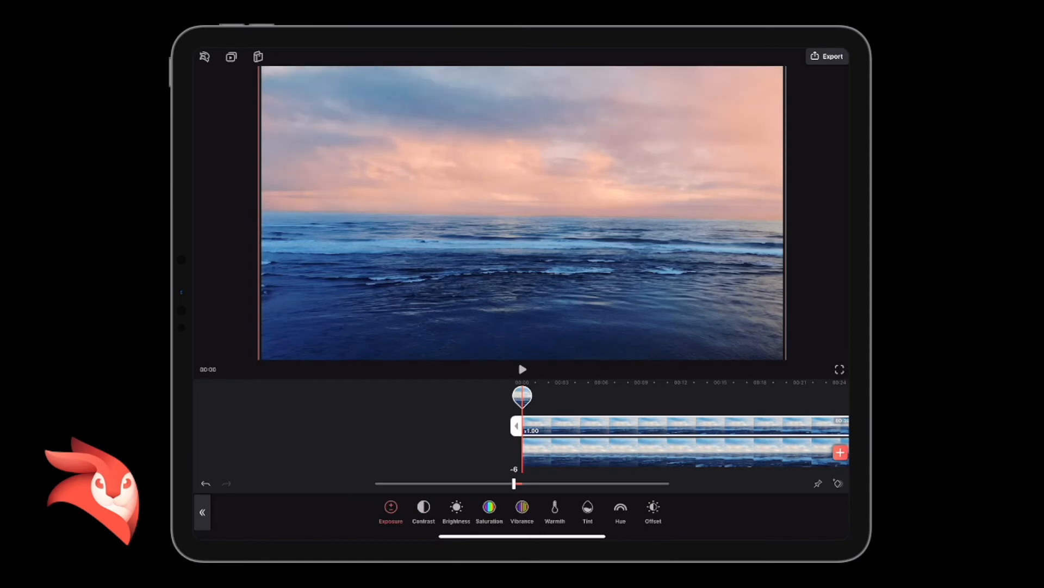
{"action": "left_click_drag", "start_coordinate": [514, 483], "coordinate": [508, 483]}
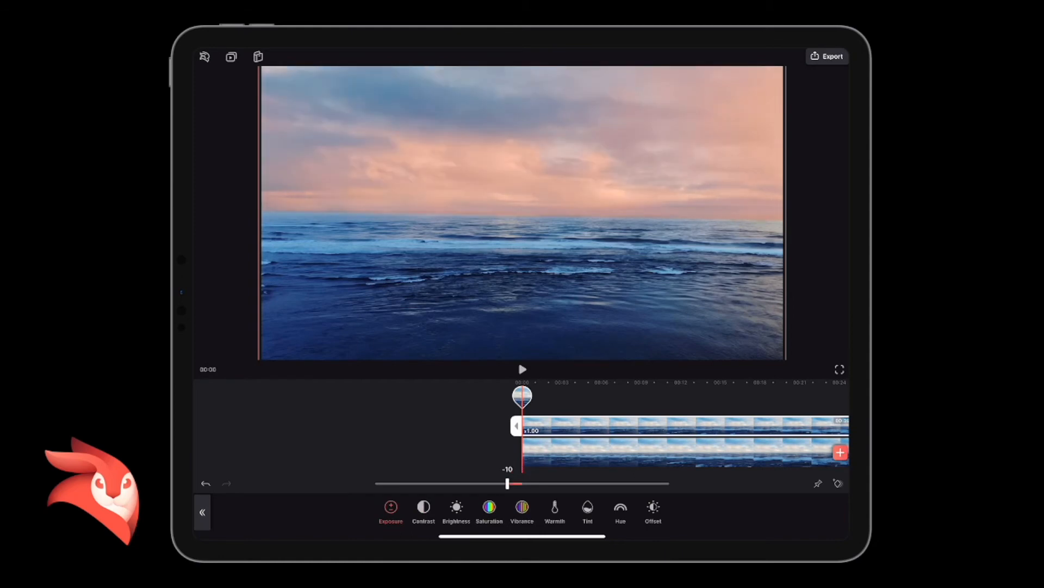
{"action": "left_click_drag", "start_coordinate": [507, 484], "coordinate": [476, 484]}
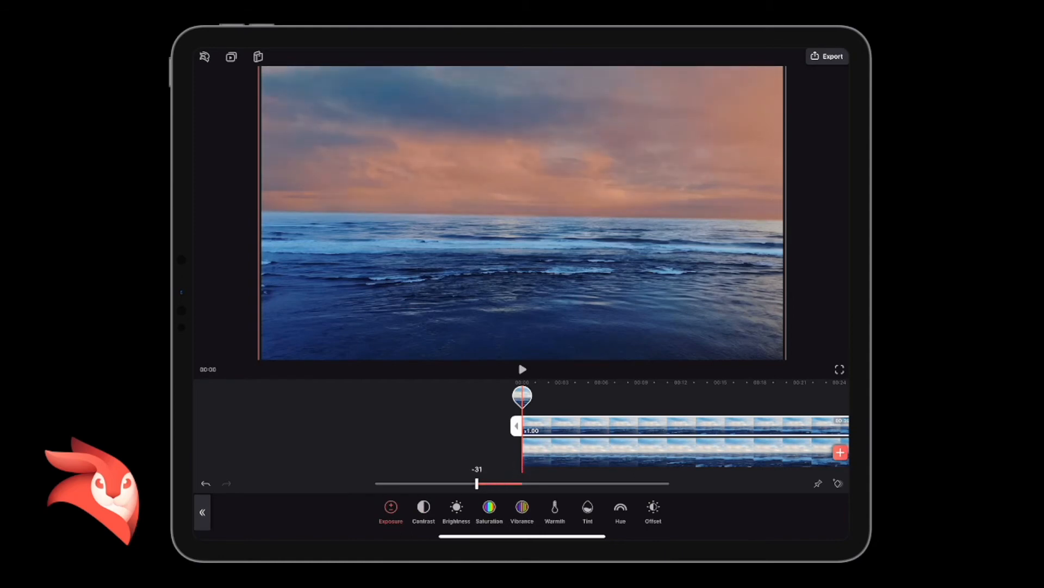
{"action": "left_click_drag", "start_coordinate": [476, 484], "coordinate": [513, 484]}
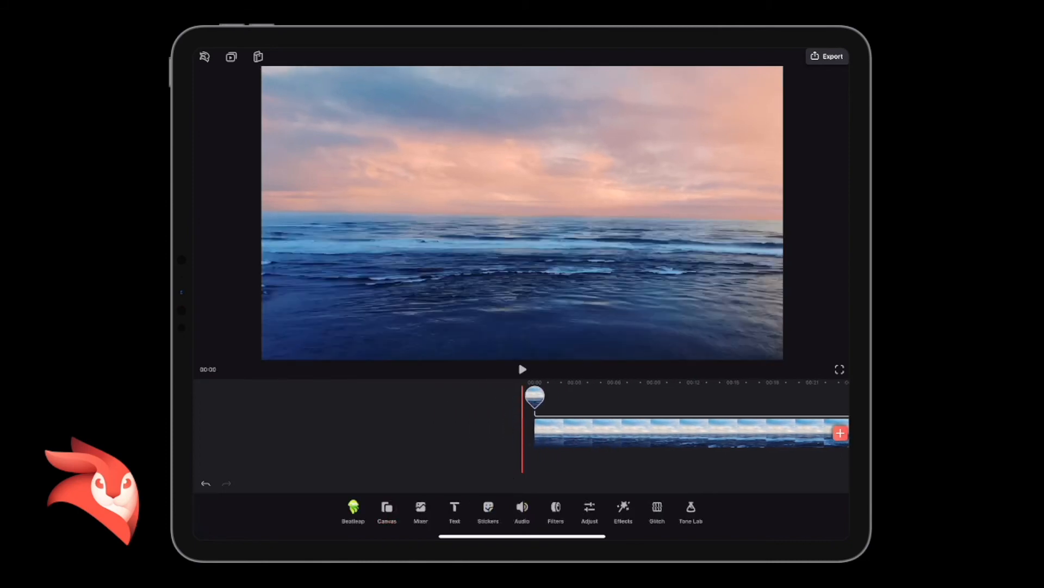
Play the graded clip from the start to preview the pink sky over the blue sea.
{"action": "left_click", "coordinate": [522, 369]}
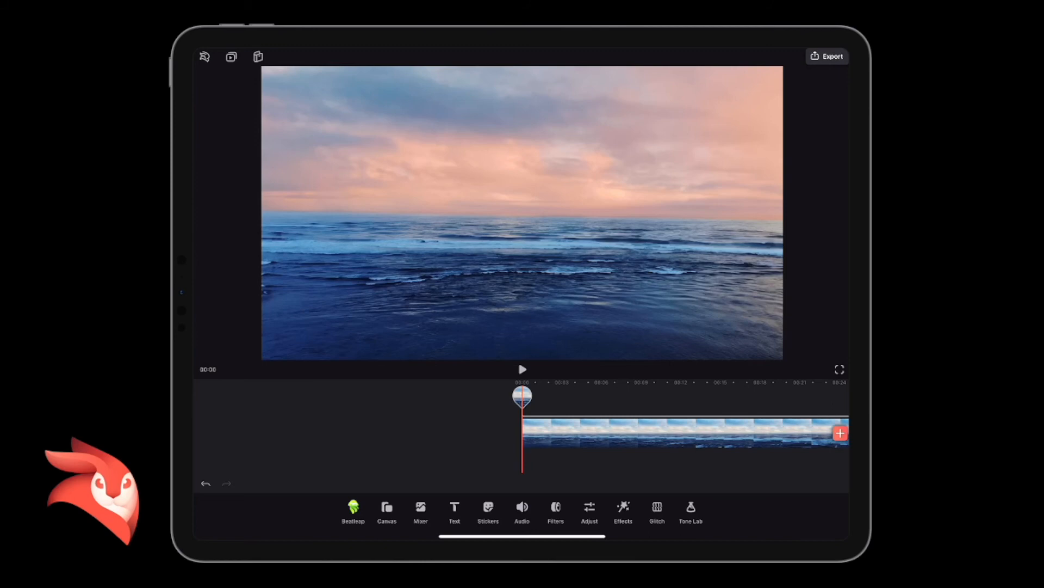
{"action": "left_click", "coordinate": [522, 369]}
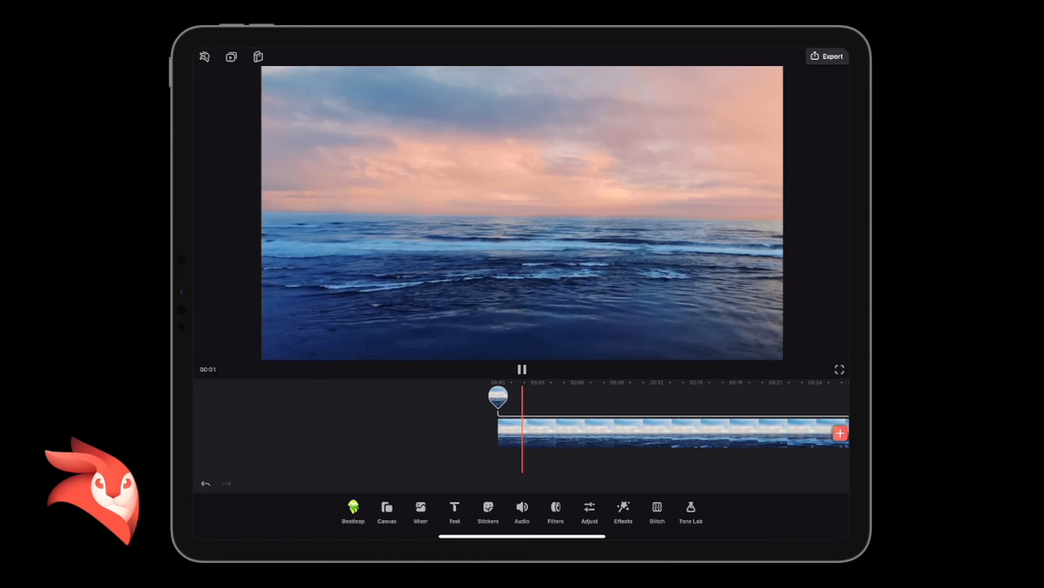